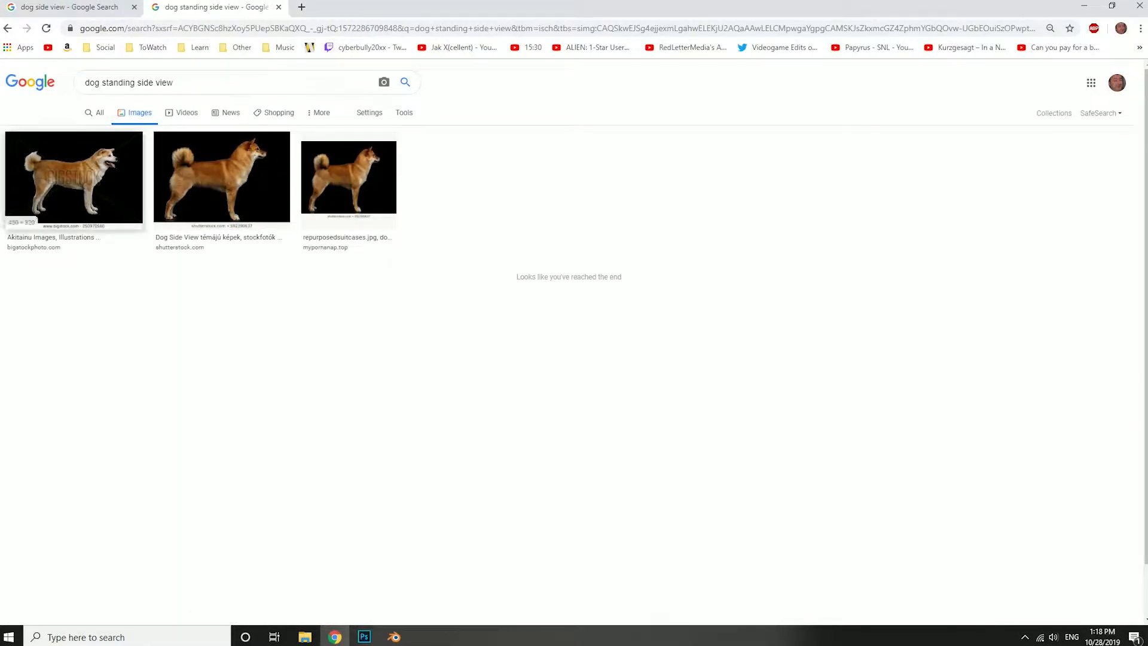
- Search Google Images for "dog standing side view" to gather reference photos
{"action": "left_click", "coordinate": [221, 177]}
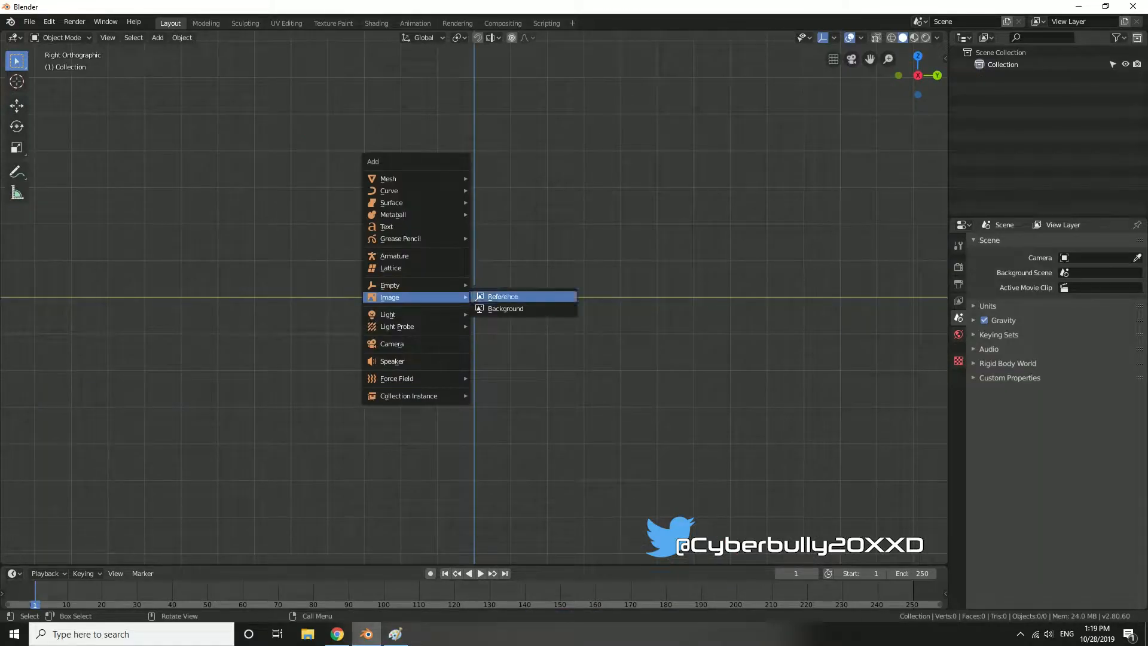
- Load the Shiba Inu side-view PNG as a reference image in the scene
{"action": "left_click", "coordinate": [502, 297]}
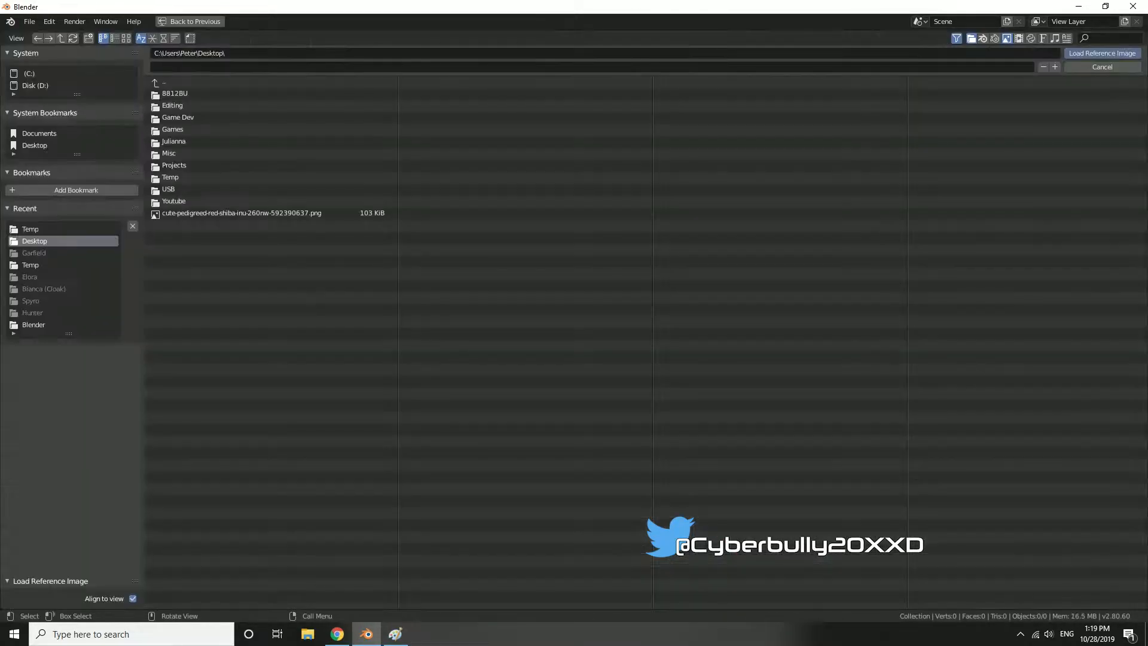
{"action": "left_click", "coordinate": [1102, 53]}
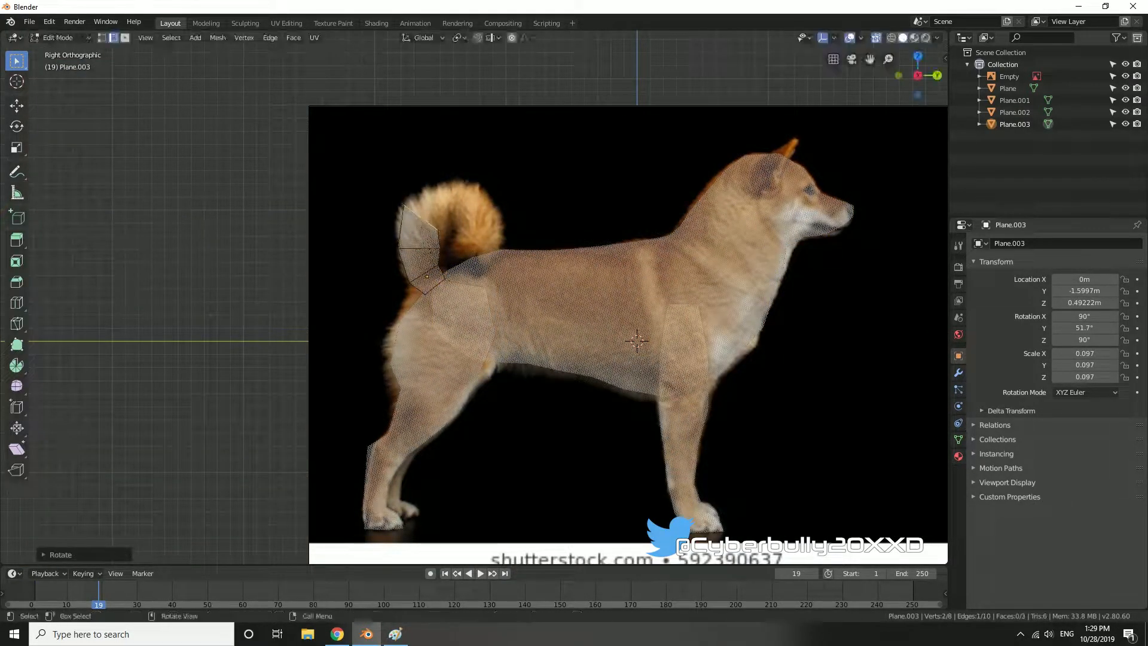
- Toggle Edit Mode to extrude the traced pieces into the 3D body and legs
{"action": "key", "text": "Tab"}
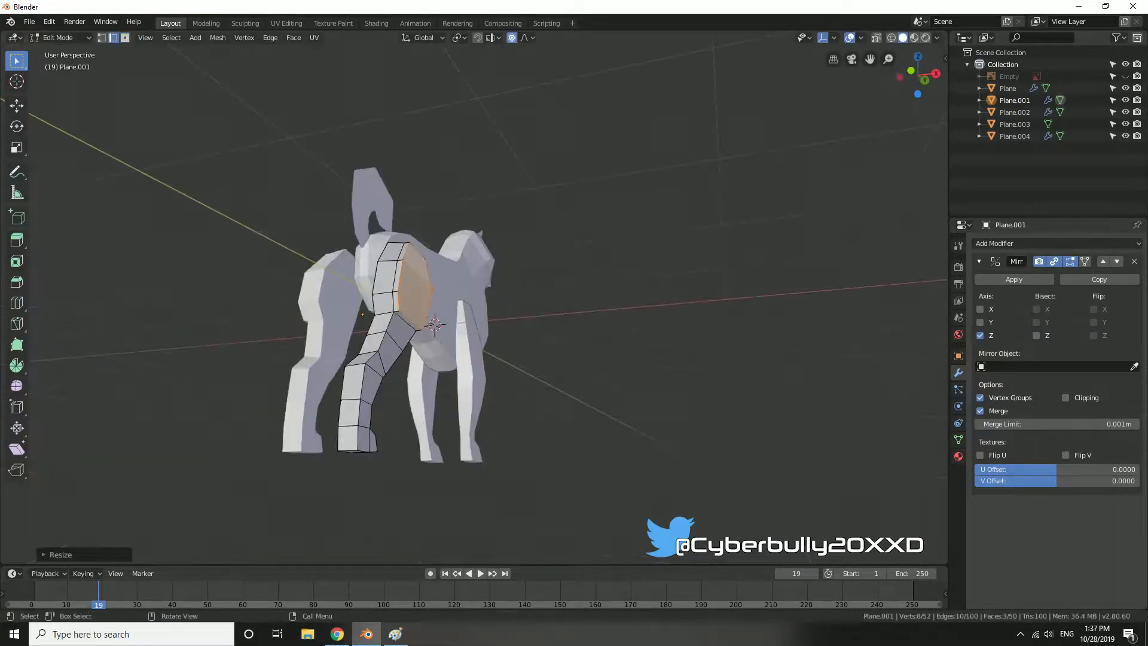
{"action": "key", "text": "Tab"}
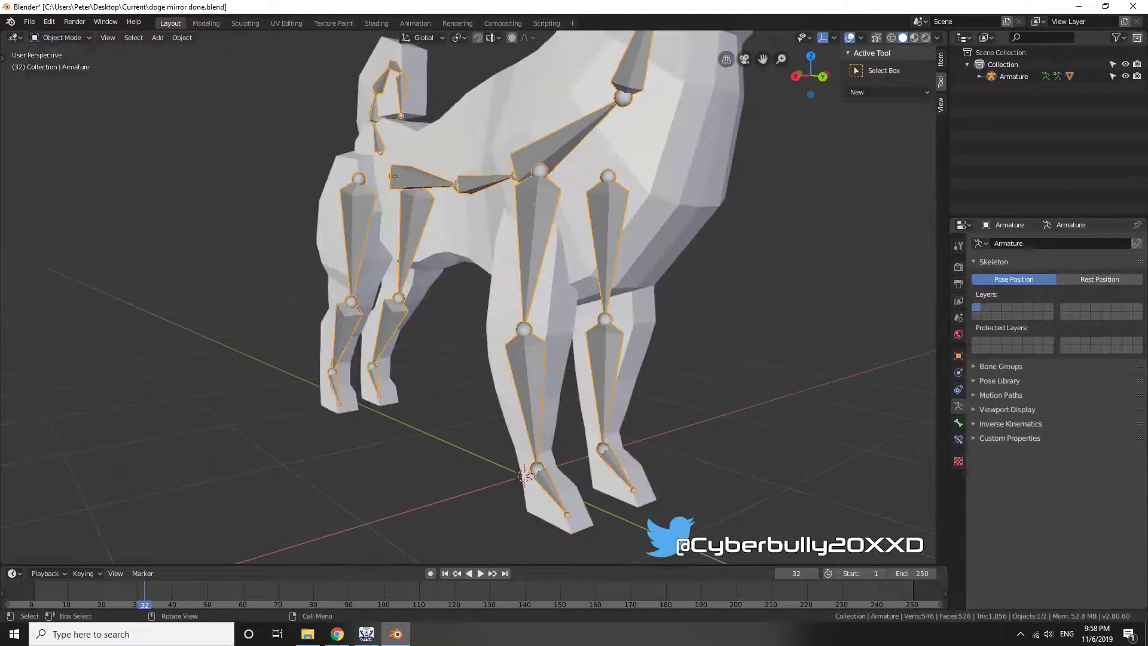
- Rotate bones into place, then switch from Weight Paint to Edit Mode for the tail vertex groups
{"action": "key", "text": "r"}
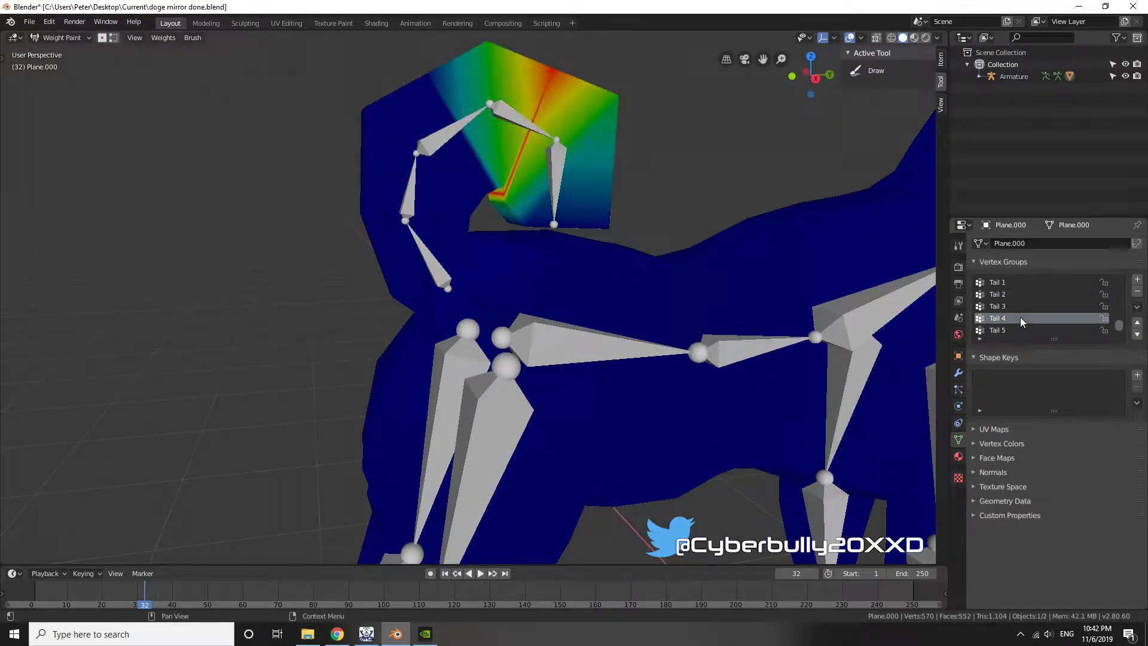
{"action": "left_click", "coordinate": [62, 38]}
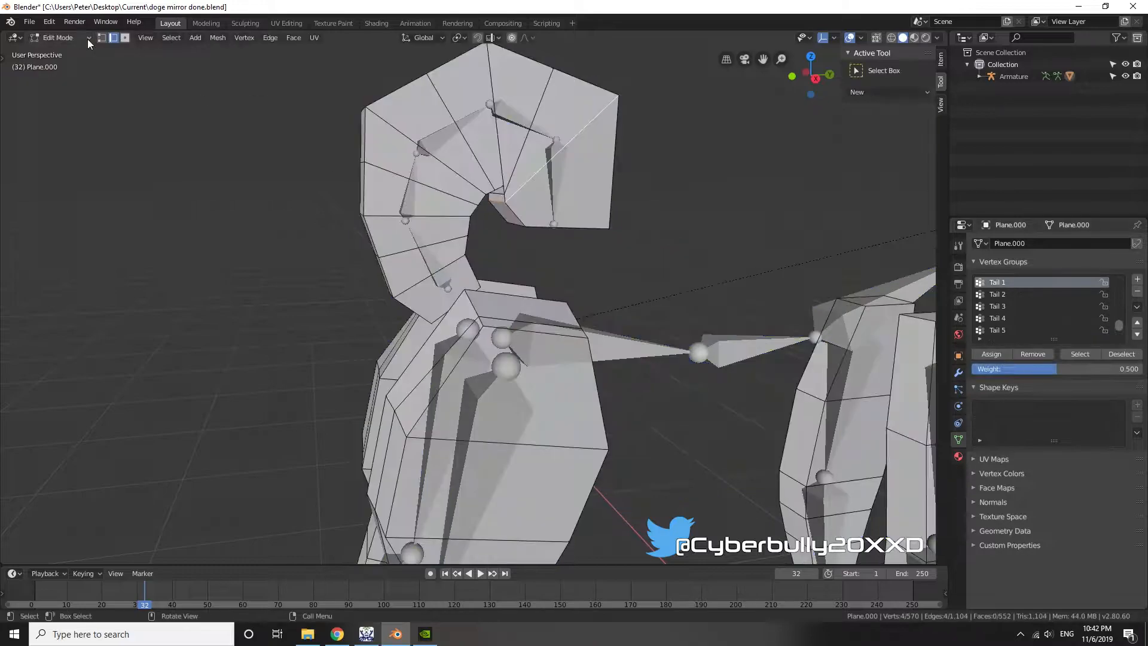
{"action": "left_click", "coordinate": [58, 37]}
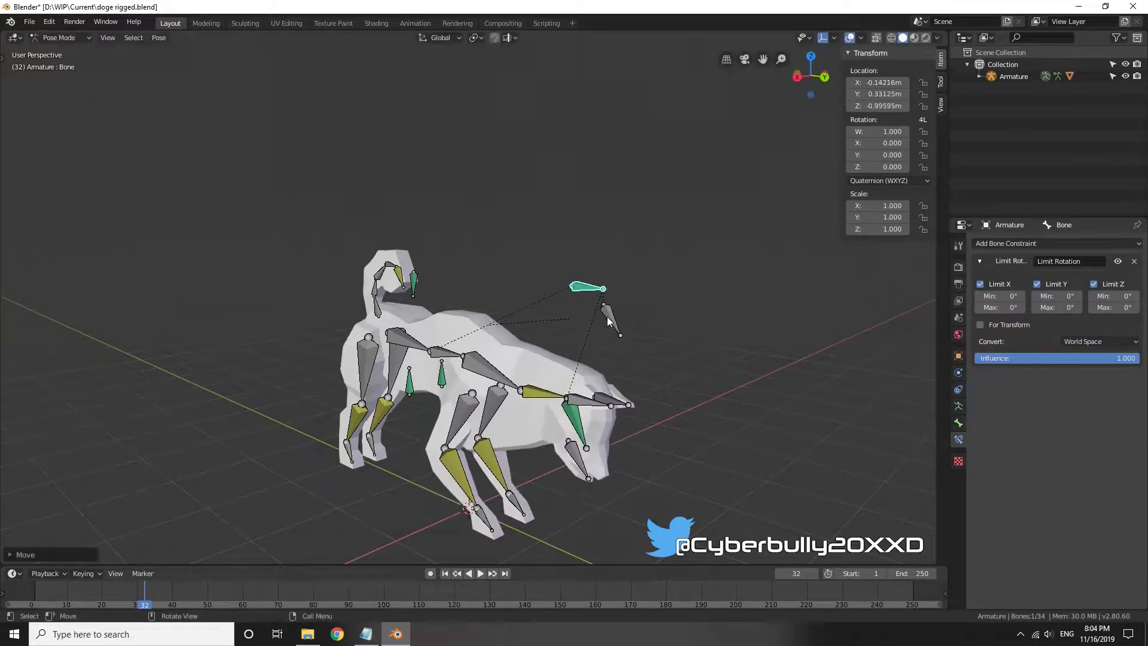
- Set Transform Orientation to Local so bones rotate along their own axes
{"action": "left_click", "coordinate": [440, 38]}
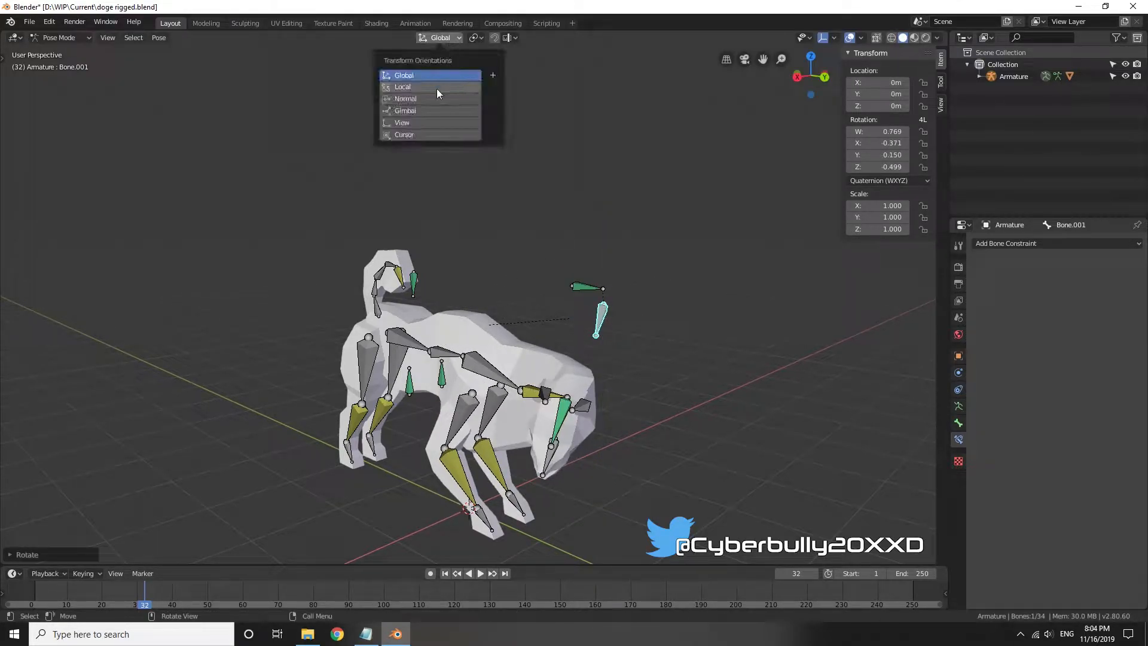
{"action": "left_click", "coordinate": [402, 86]}
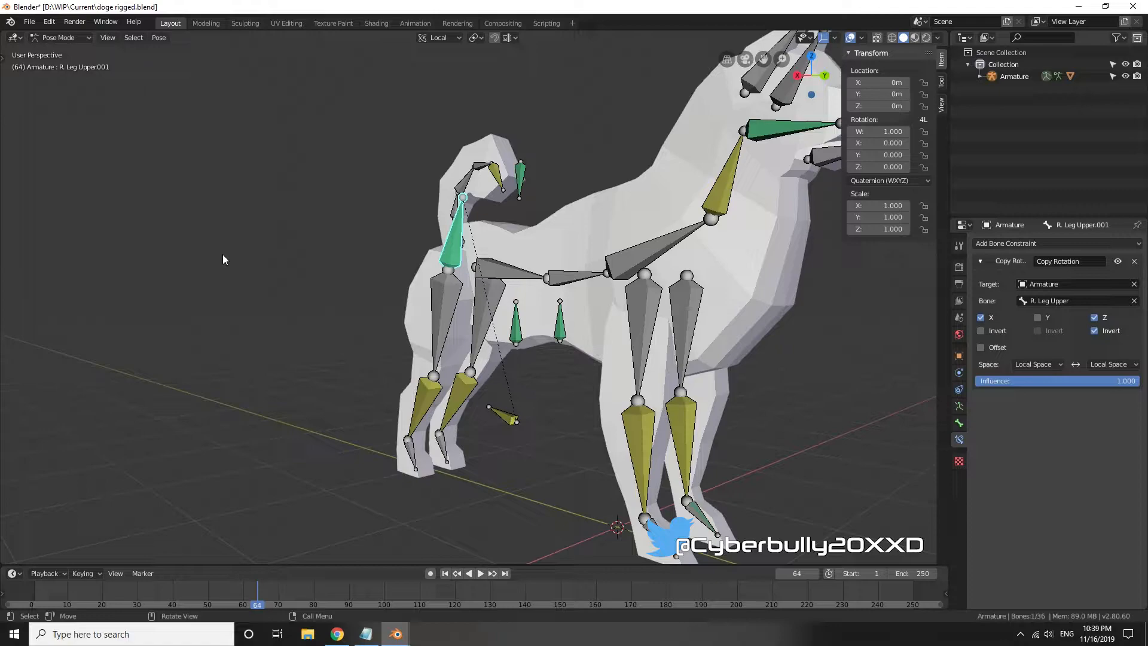
- Switch to the Animation workspace and begin inserting run-pose keyframes
{"action": "left_click", "coordinate": [412, 23]}
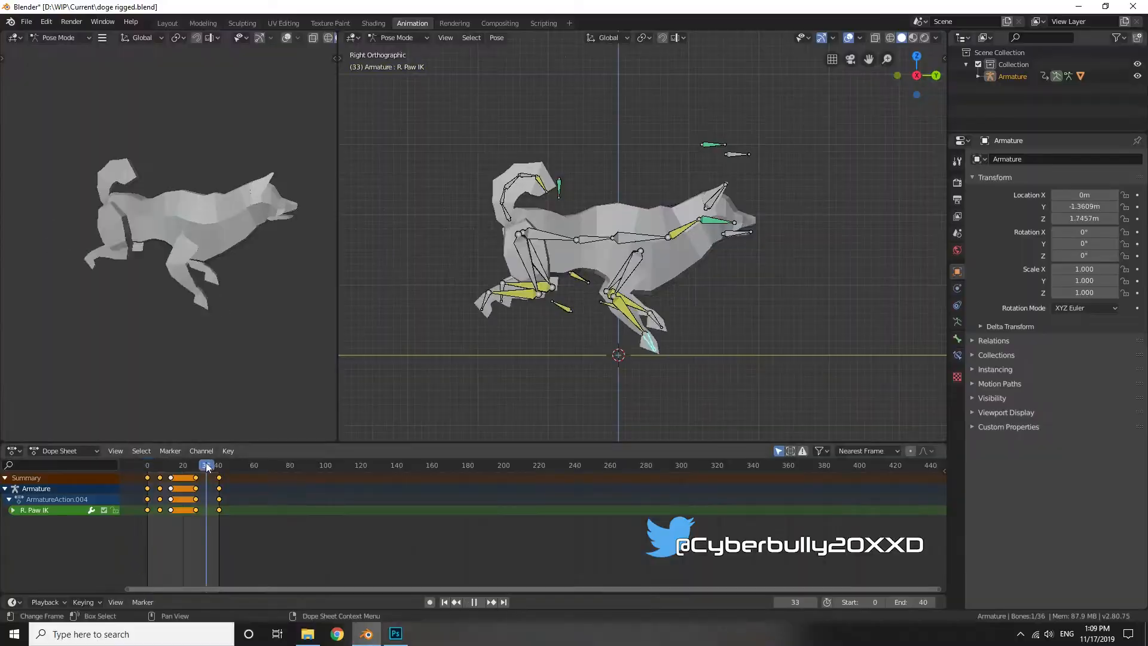
{"action": "left_click", "coordinate": [168, 466]}
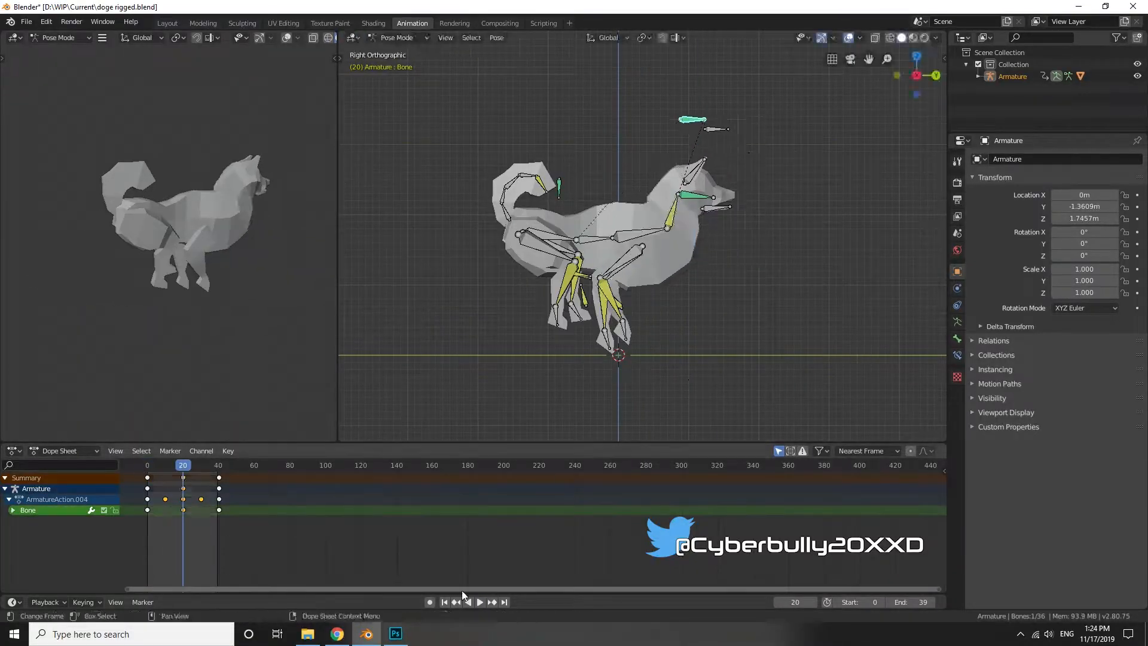
- Play the timeline to preview the looping 0–39 frame run cycle
{"action": "left_click", "coordinate": [395, 634]}
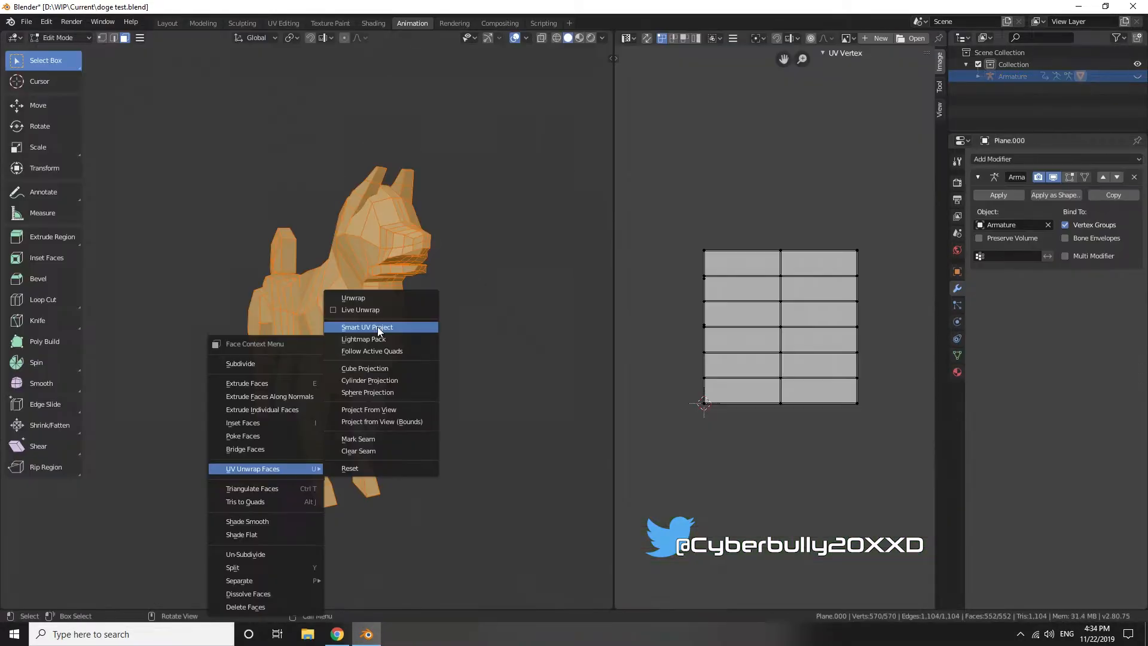
- Unwrap the selected head faces and mirror the resulting UV island on X
{"action": "left_click", "coordinate": [367, 327]}
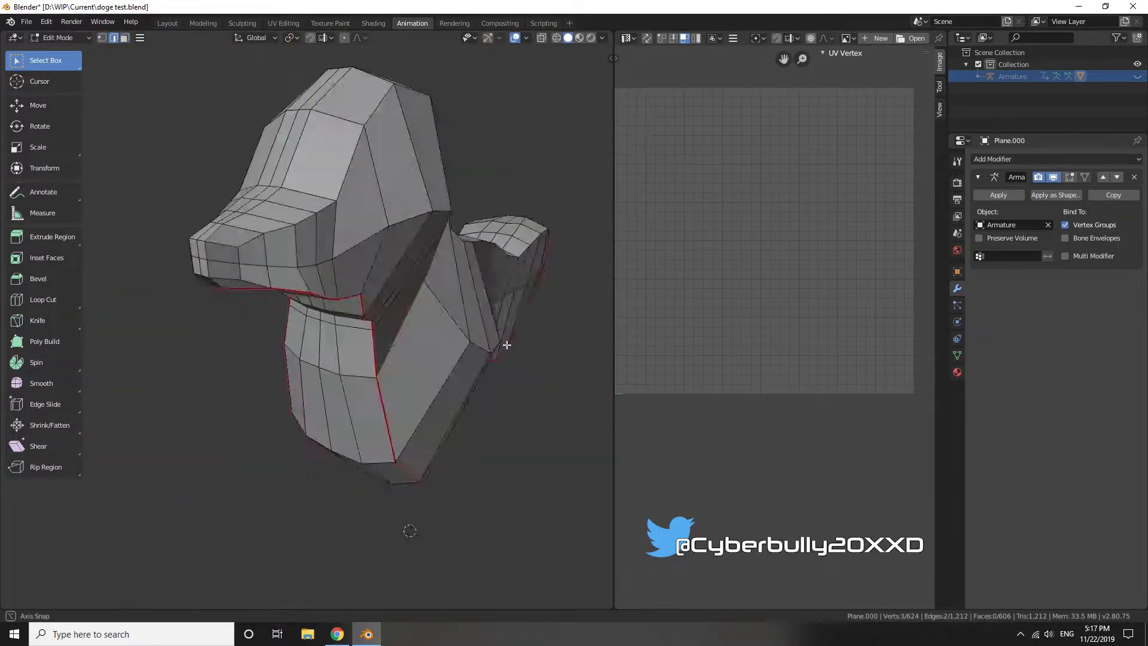
{"action": "right_click", "coordinate": [505, 344]}
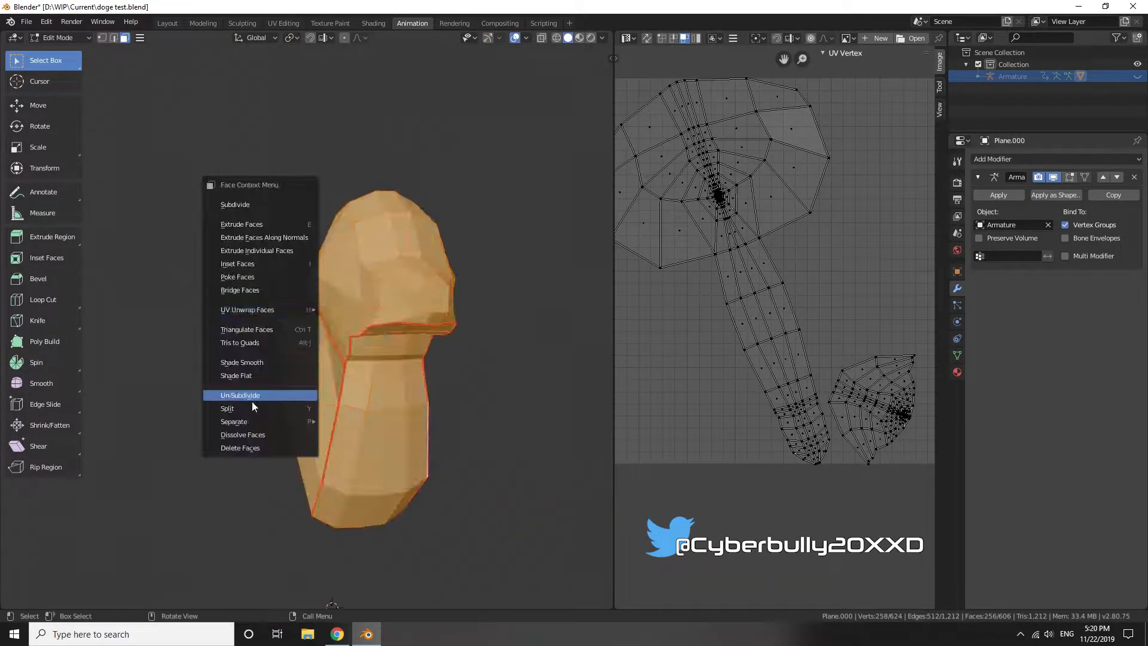
{"action": "left_click", "coordinate": [239, 394]}
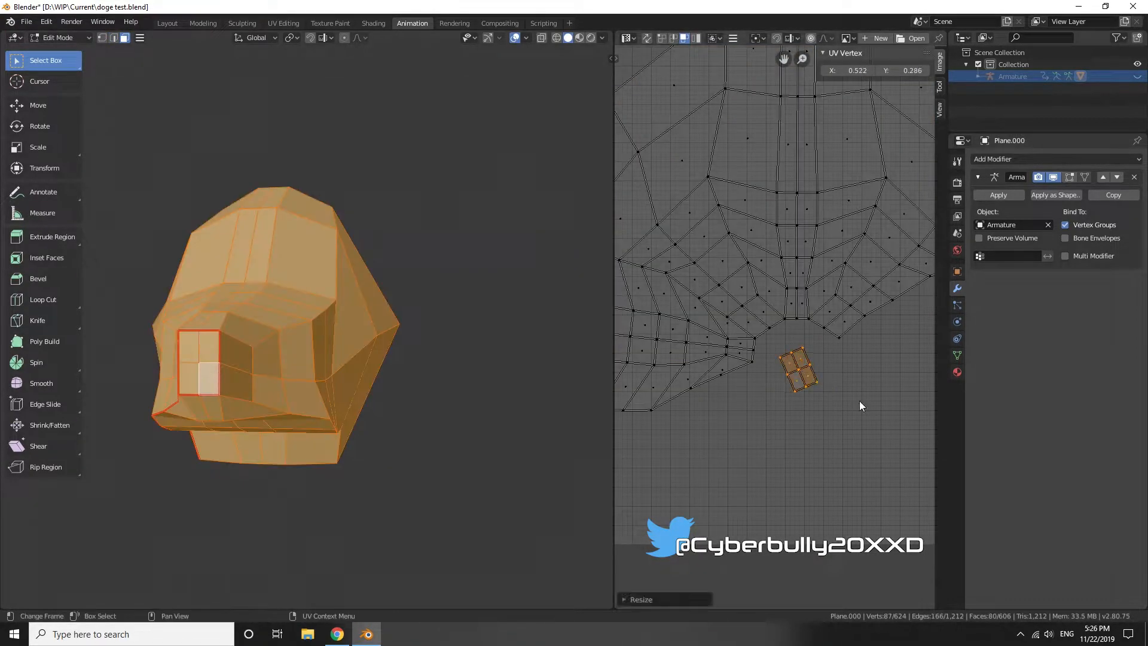
{"action": "right_click", "coordinate": [797, 373]}
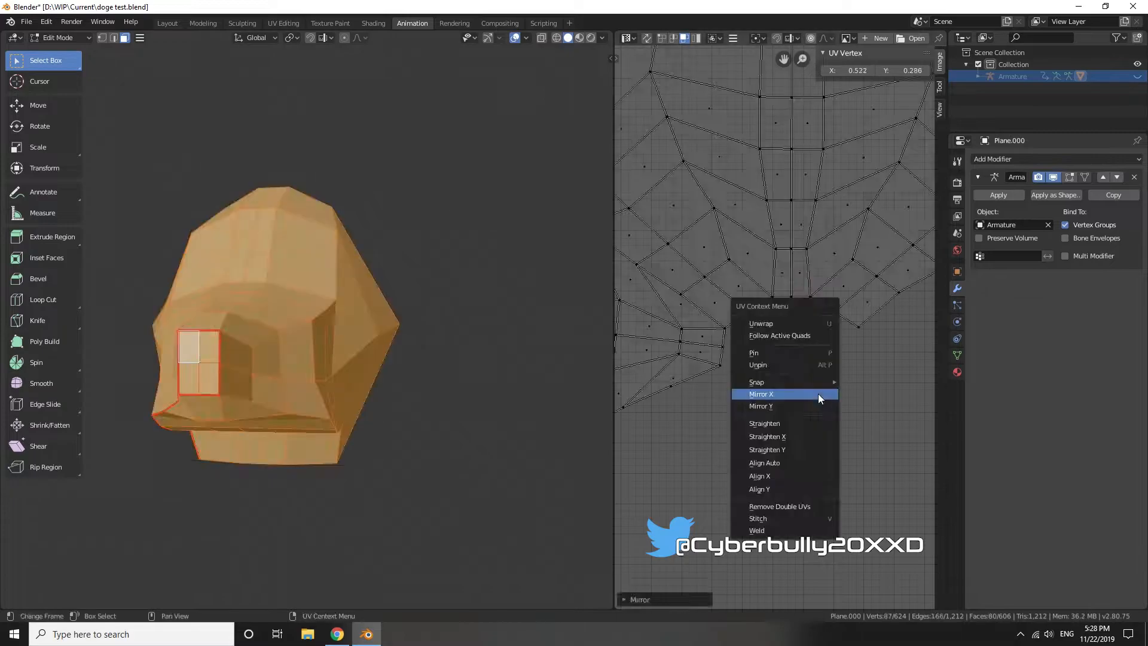
{"action": "left_click", "coordinate": [762, 394]}
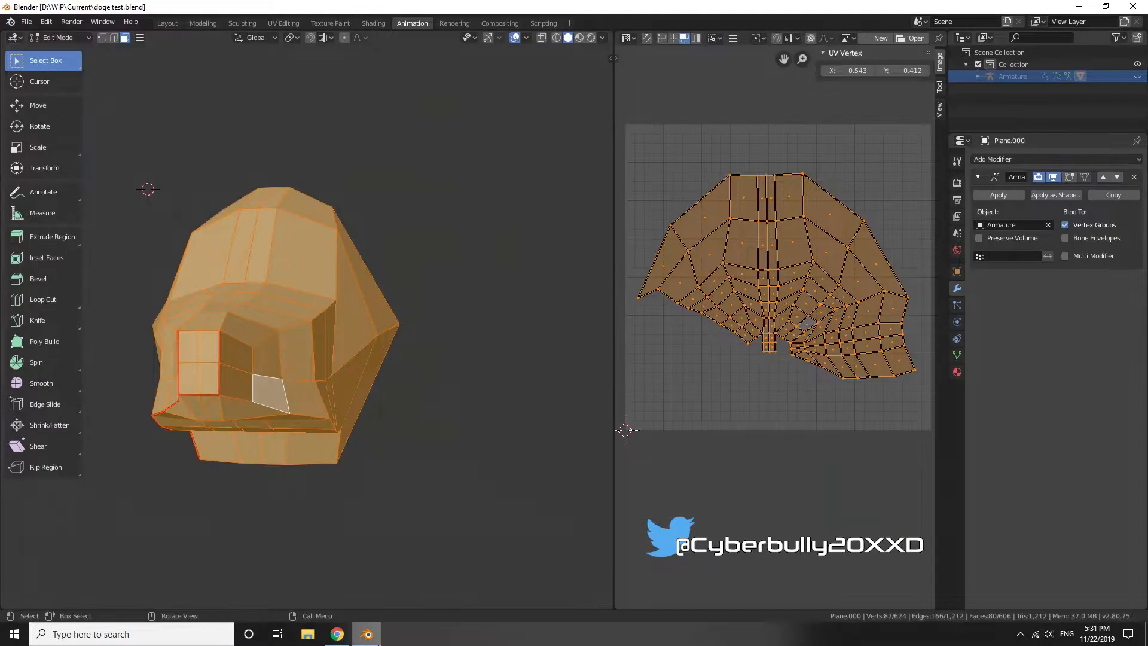
- Switch Viewport Shading to Material Preview with an HDRI lighting environment
{"action": "key", "text": "h"}
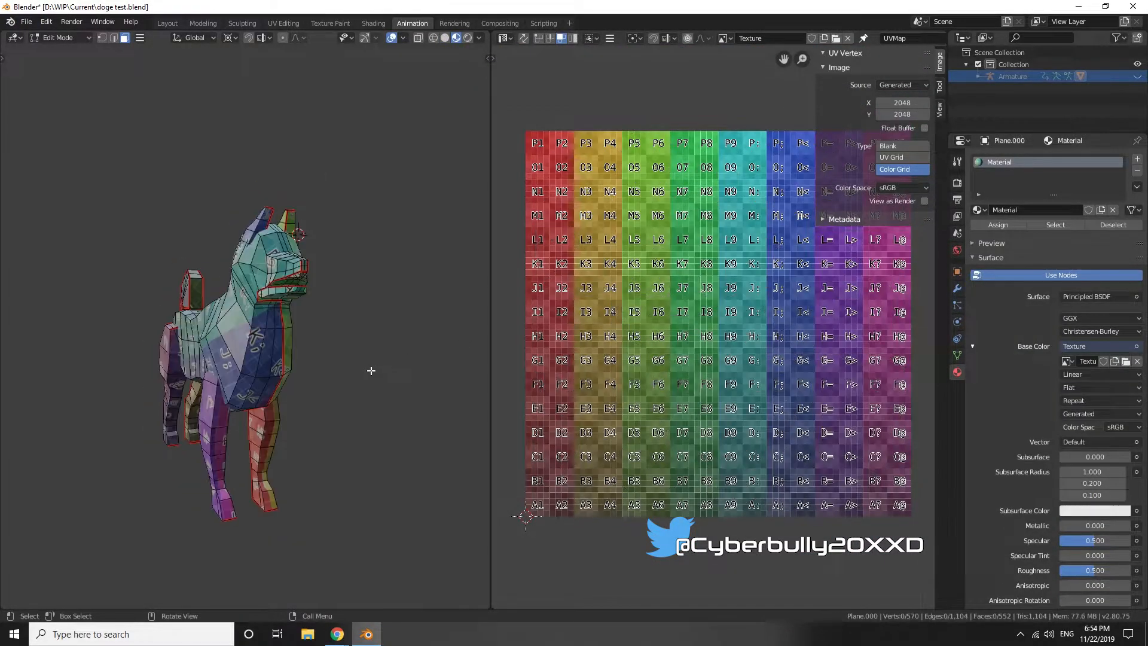
{"action": "left_click", "coordinate": [480, 38]}
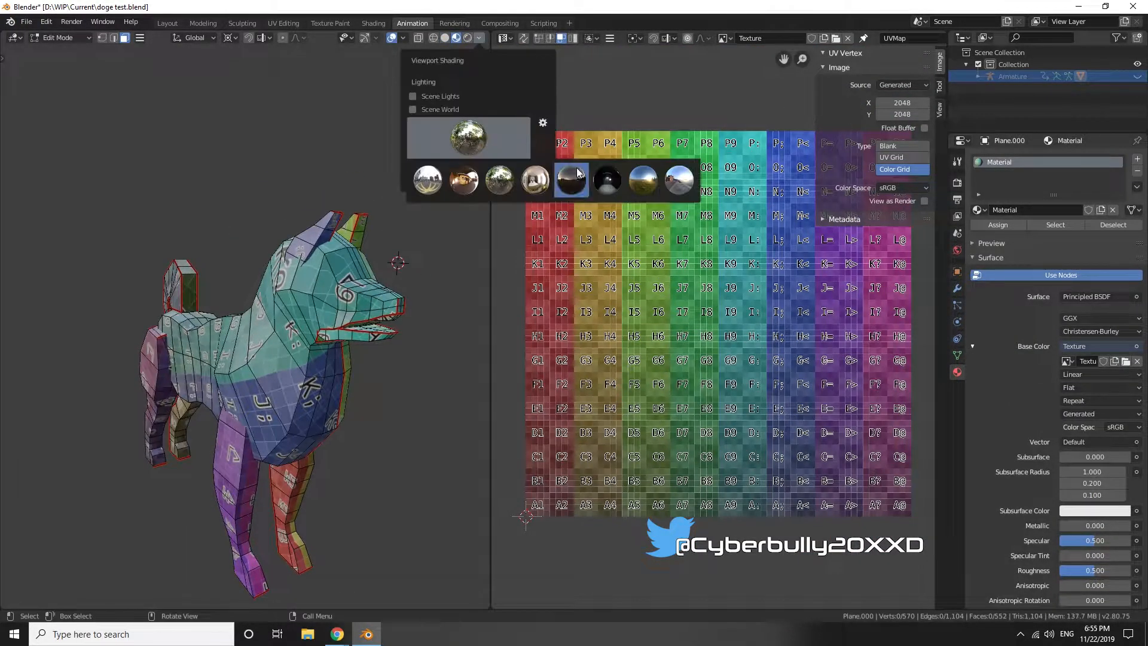
{"action": "left_click", "coordinate": [572, 179]}
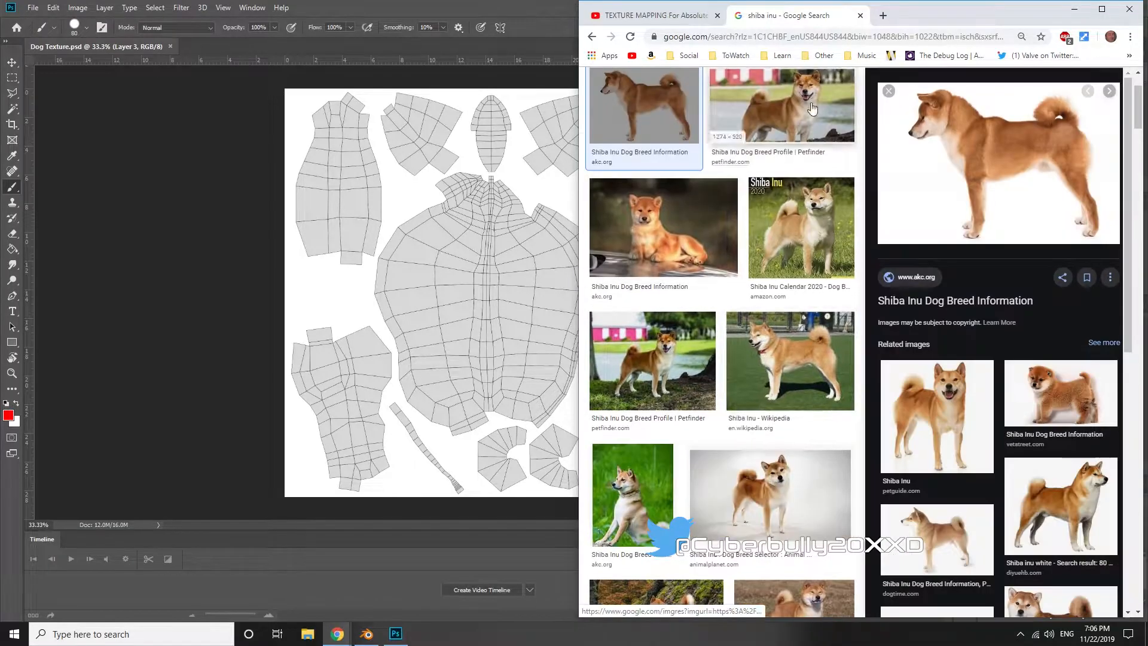
- Pick a Shiba Inu reference photo and paint brown fur down the body UV island
{"action": "left_click", "coordinate": [396, 634]}
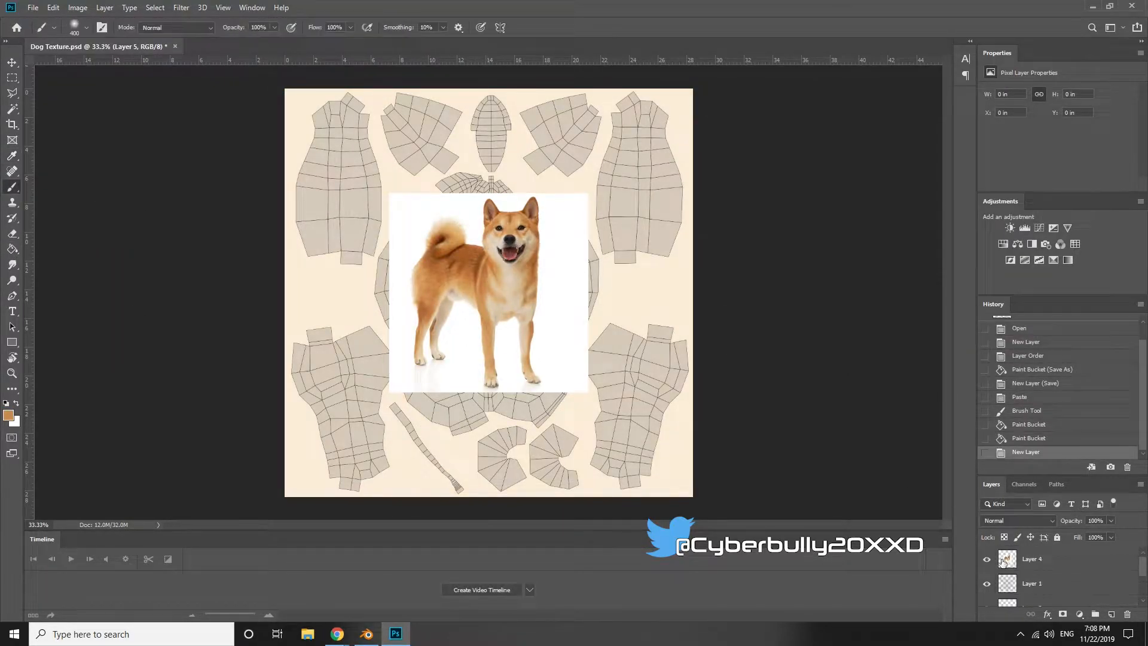
{"action": "left_click", "coordinate": [366, 634]}
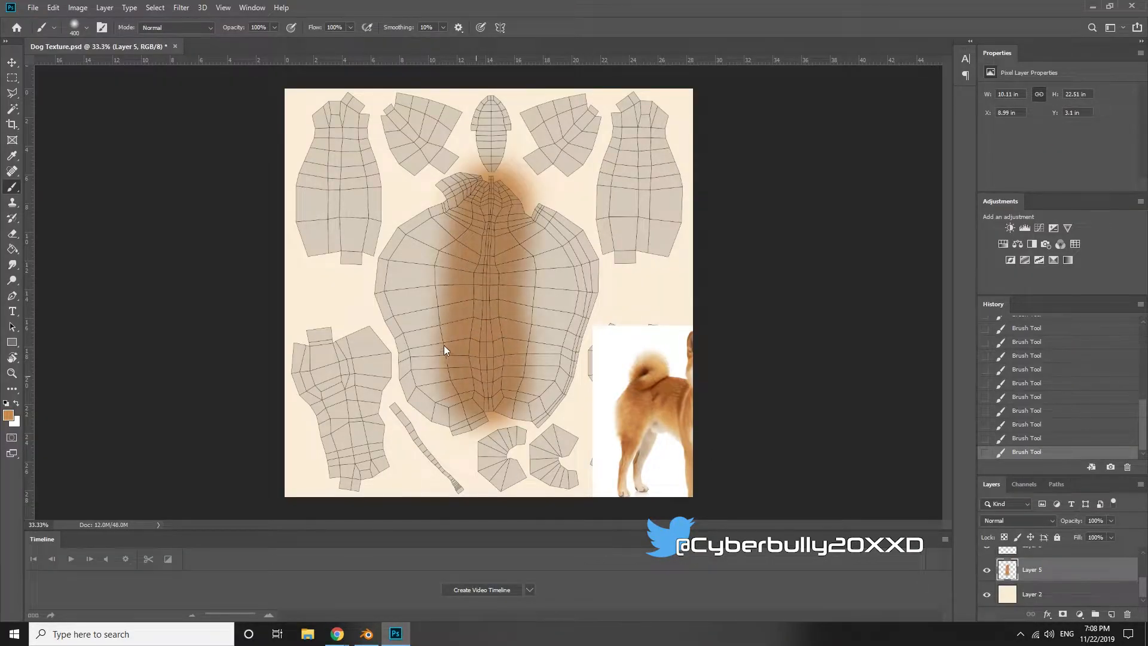
{"action": "left_click_drag", "start_coordinate": [442, 350], "coordinate": [485, 379]}
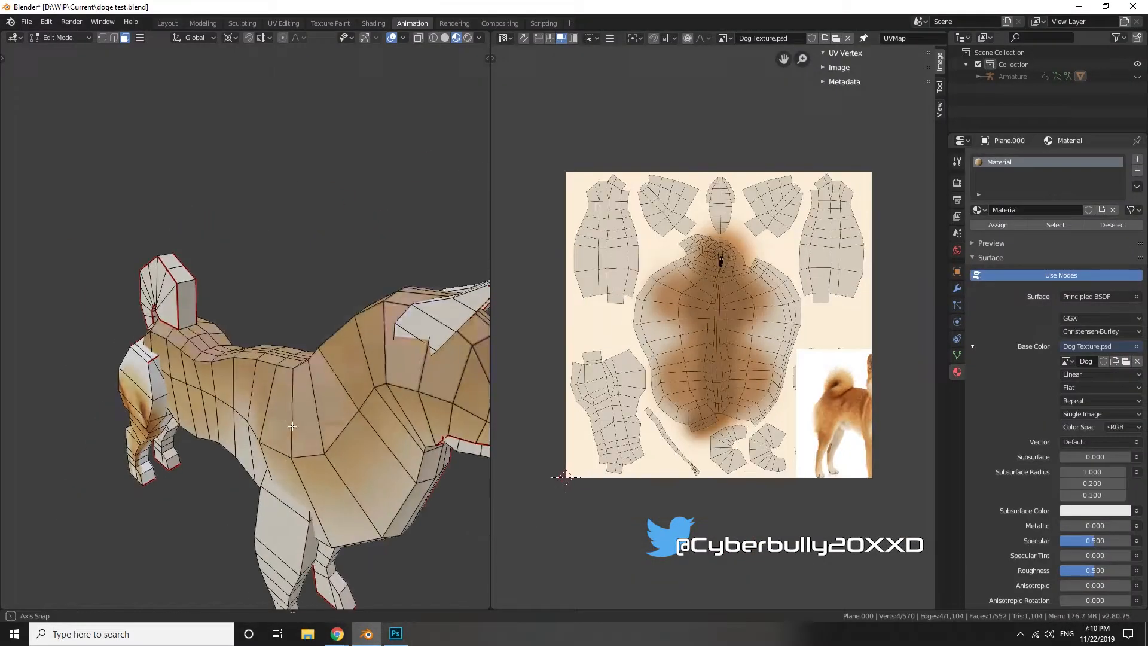
- Reload Dog Texture.psd, paint more orange patches and a pink mouth, and save the texture
{"action": "left_click", "coordinate": [396, 634]}
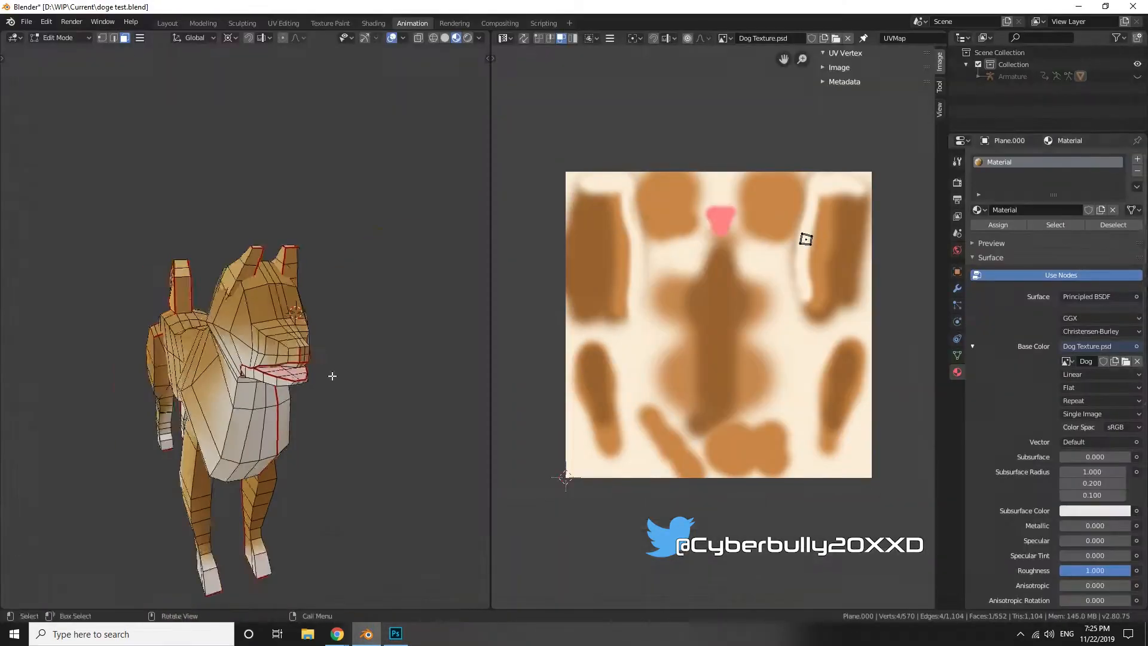
{"action": "left_click", "coordinate": [396, 634]}
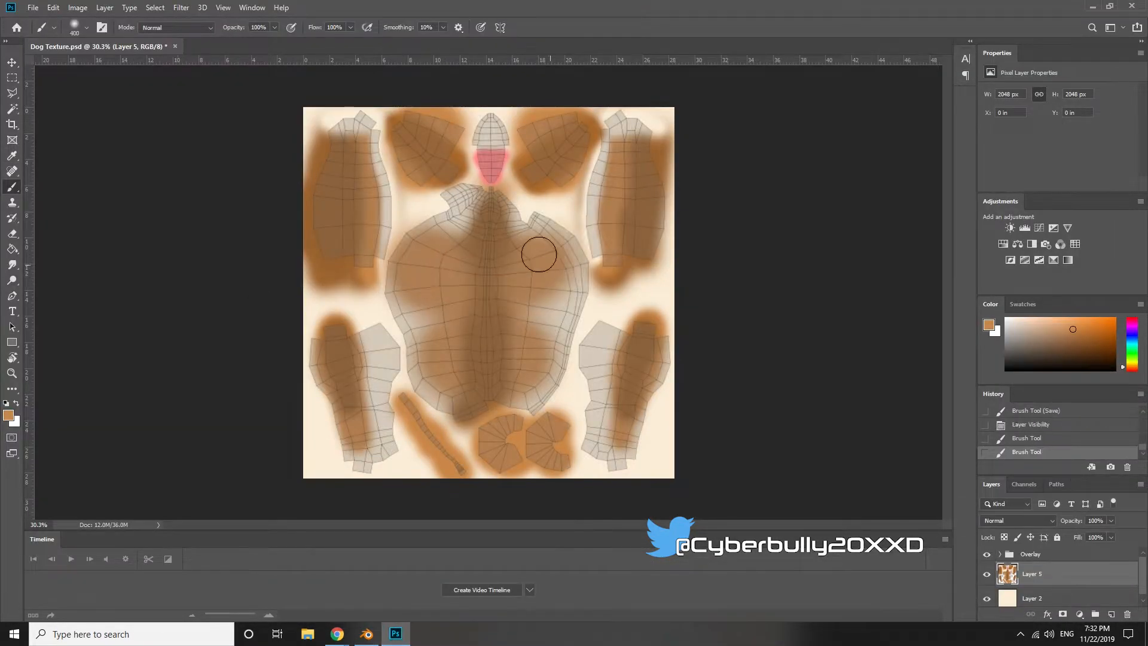
{"action": "left_click", "coordinate": [33, 8]}
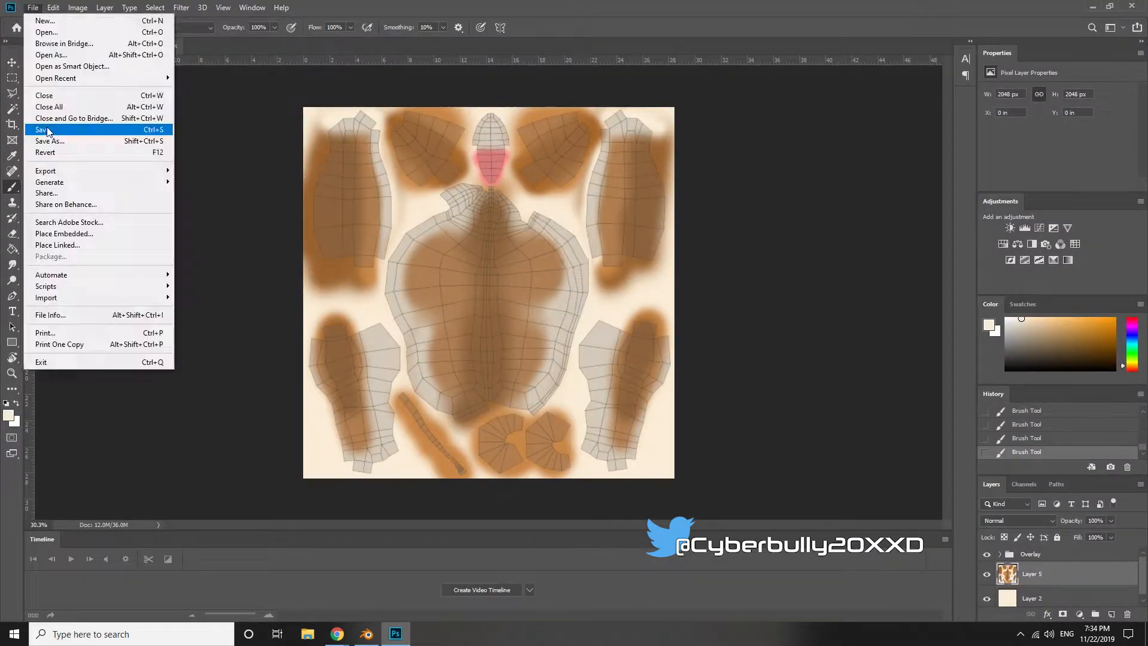